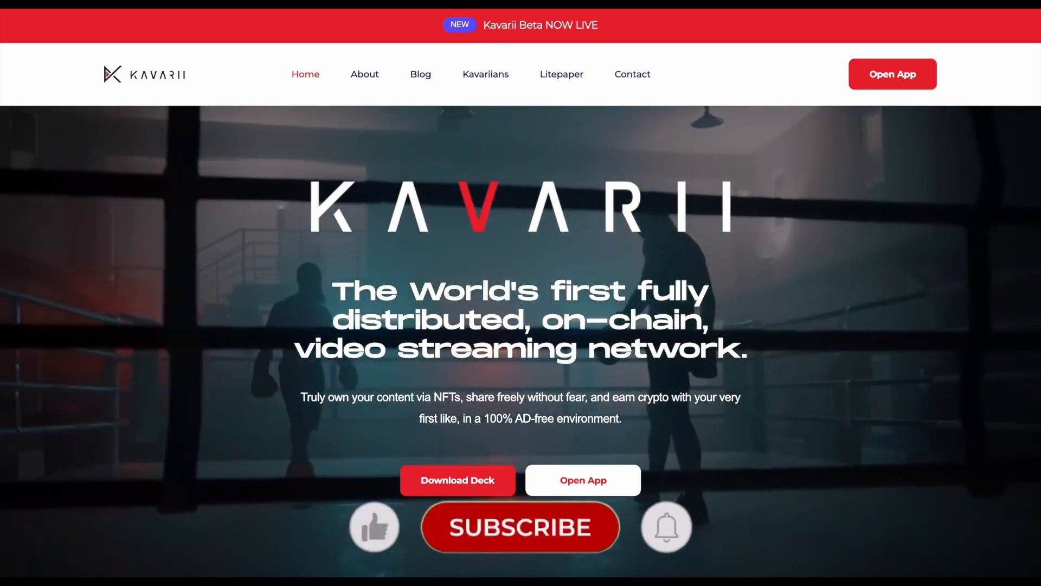
- Subscribe to the channel from the homepage overlay, turning the thumbs-up like blue
{"action": "left_click", "coordinate": [520, 526]}
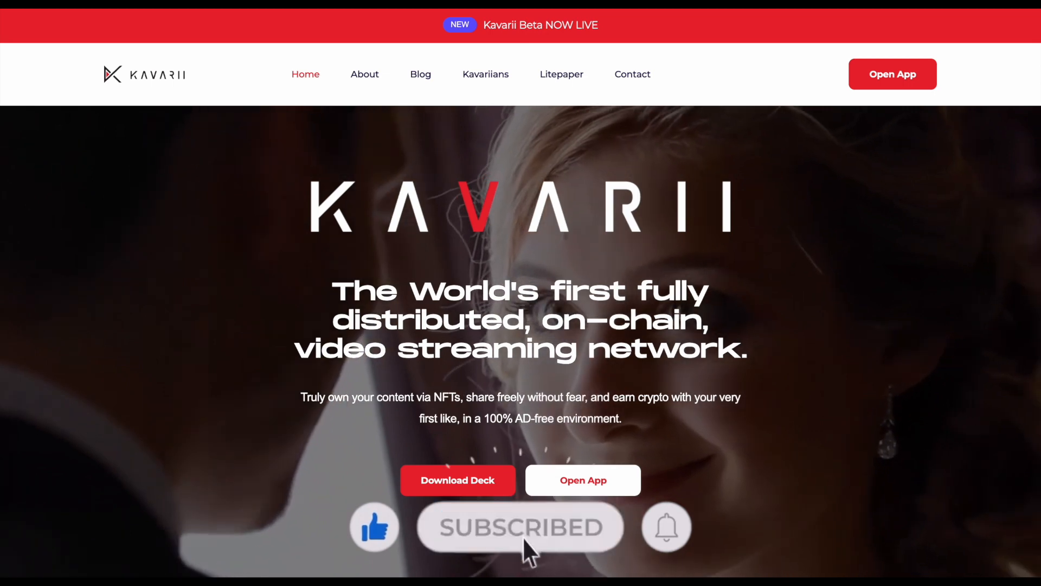